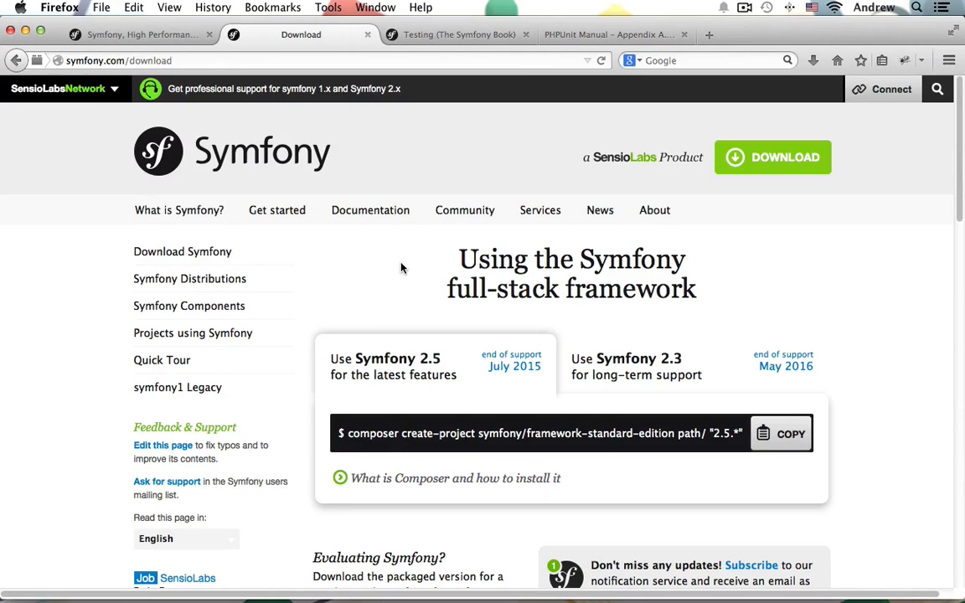
# Step: Switch Firefox to the 'Testing (The Symfony Book)' tab introducing PHPUnit
pyautogui.click(459, 34)
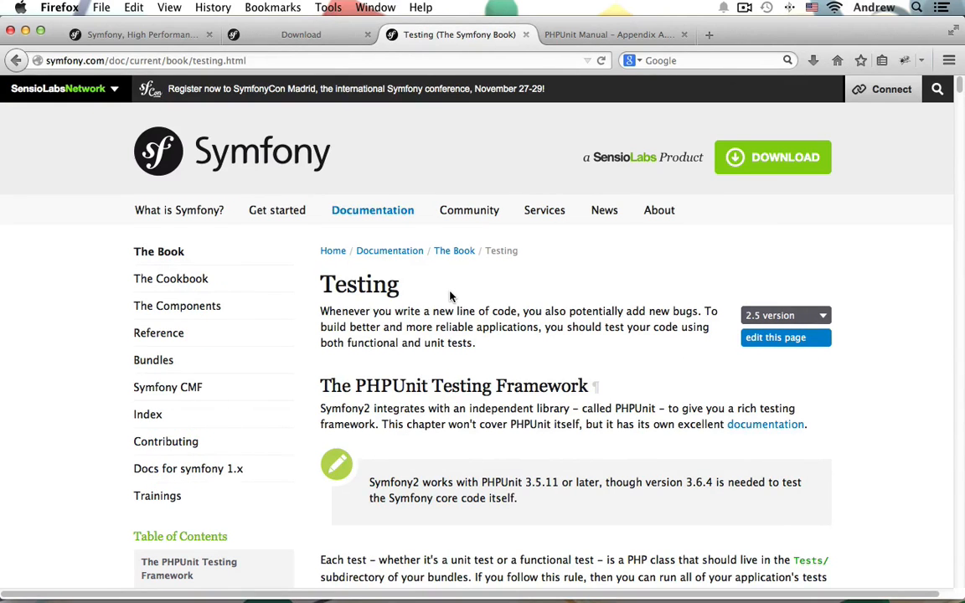
pyautogui.click(607, 35)
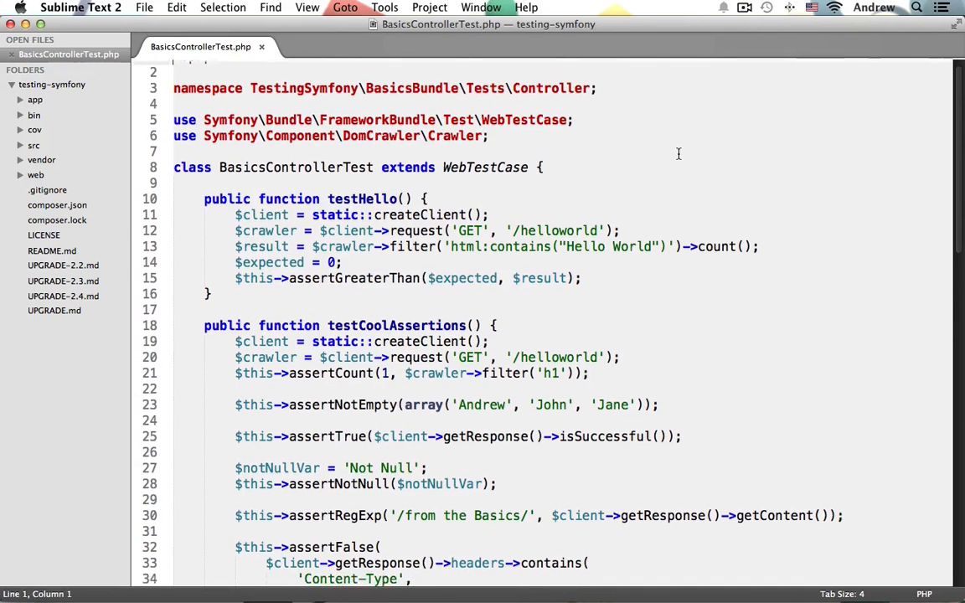
pyautogui.scroll(-3)
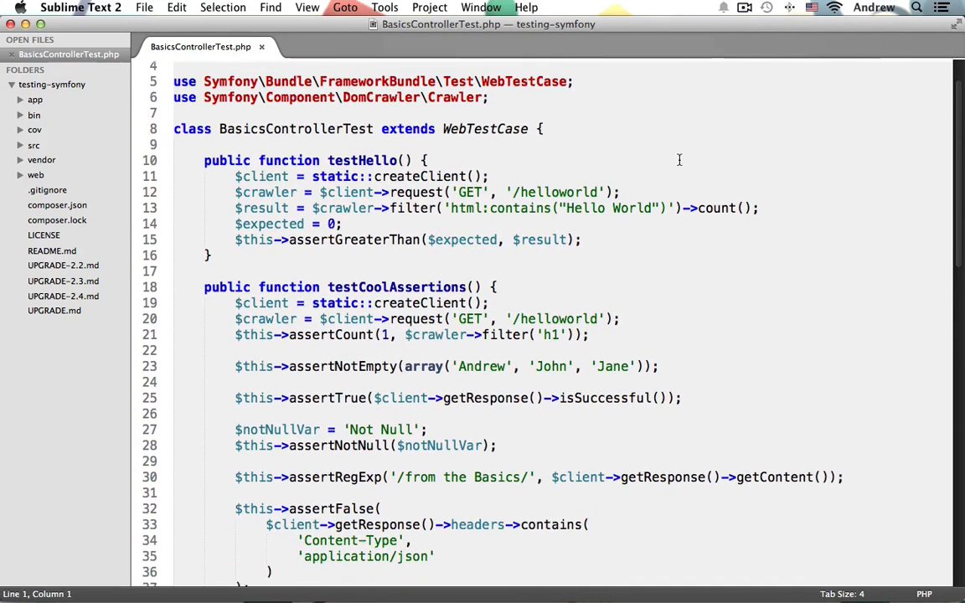
pyautogui.scroll(-3)
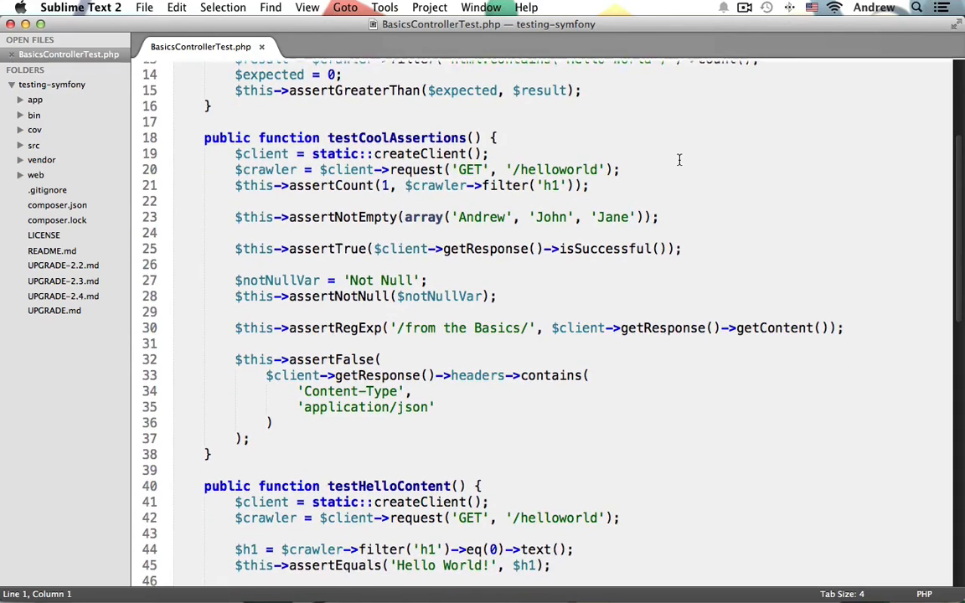
pyautogui.scroll(3)
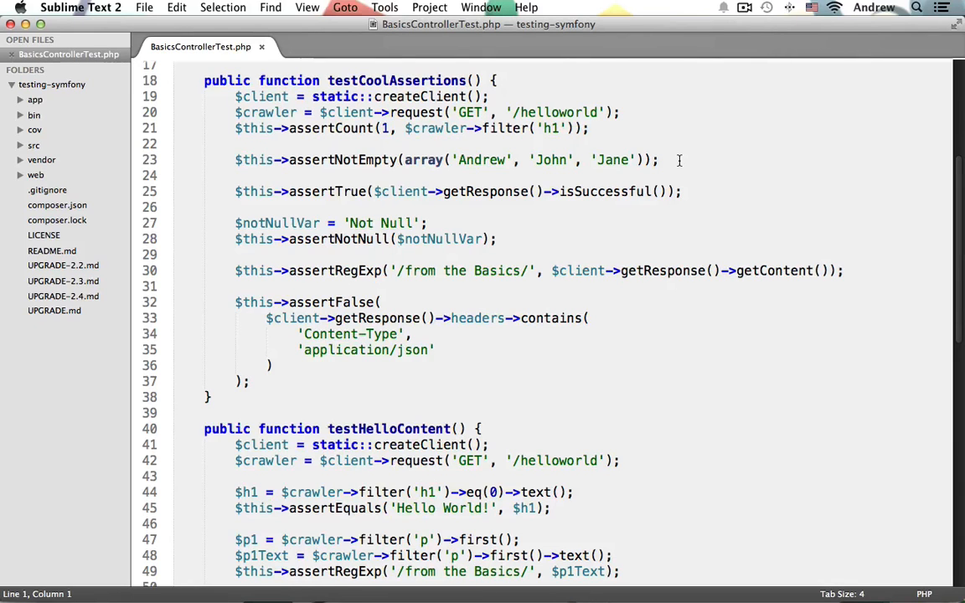
pyautogui.scroll(3)
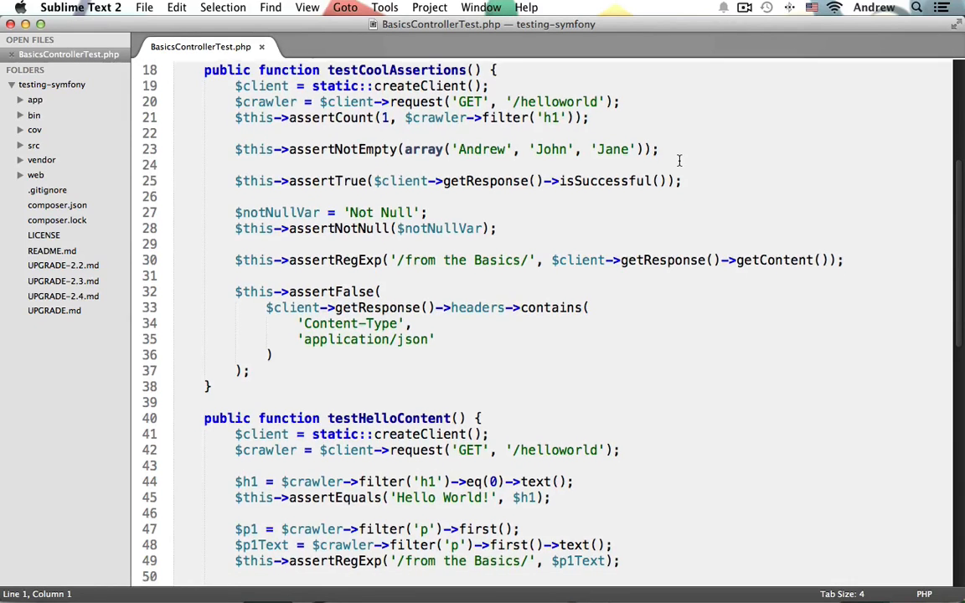
pyautogui.scroll(-3)
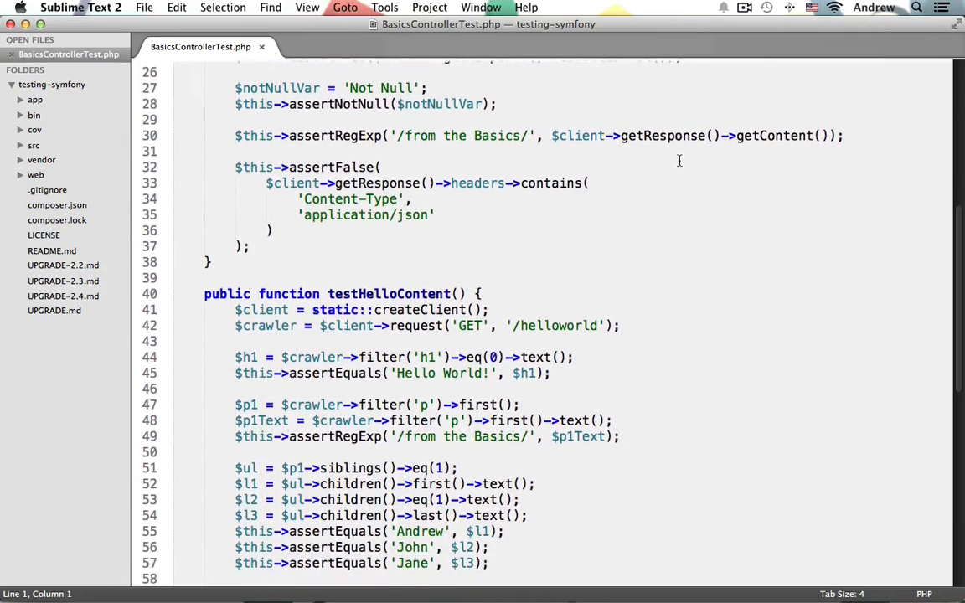
pyautogui.scroll(-3)
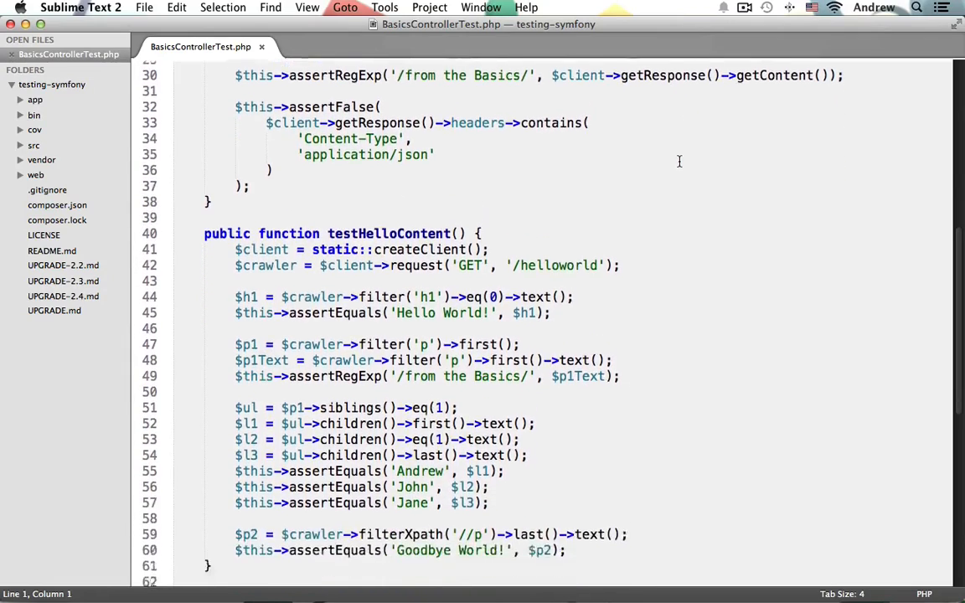
pyautogui.scroll(-3)
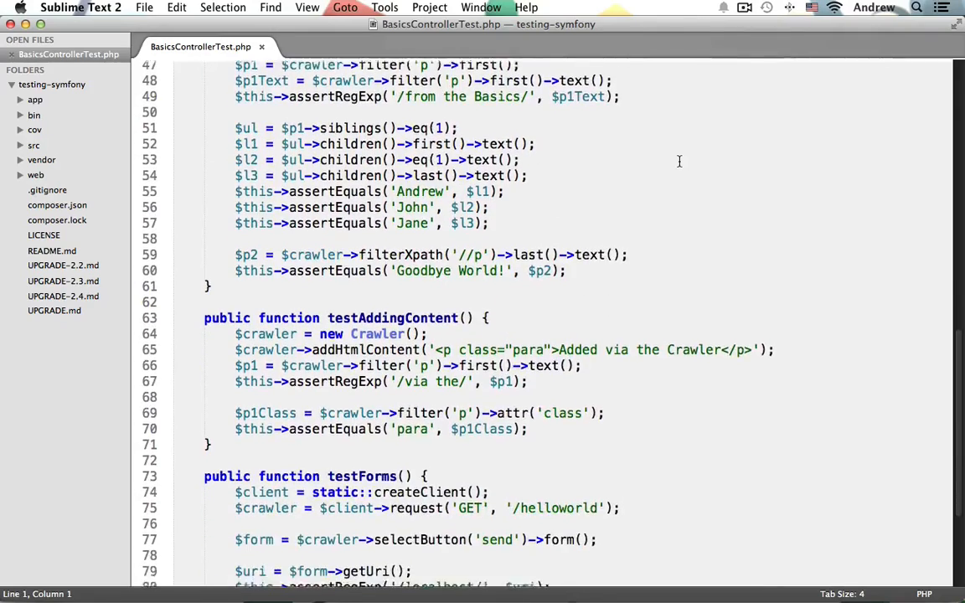
pyautogui.scroll(-3)
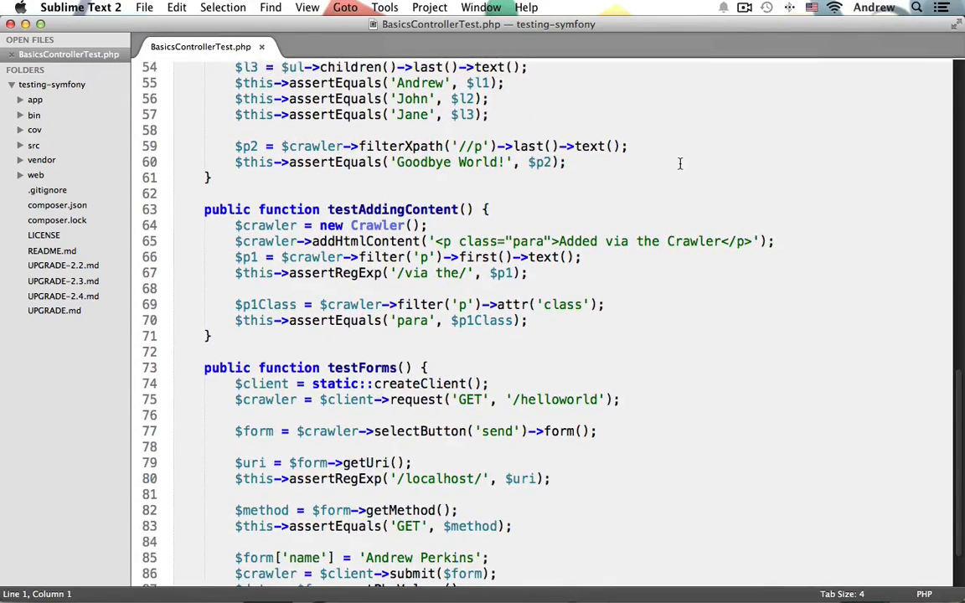